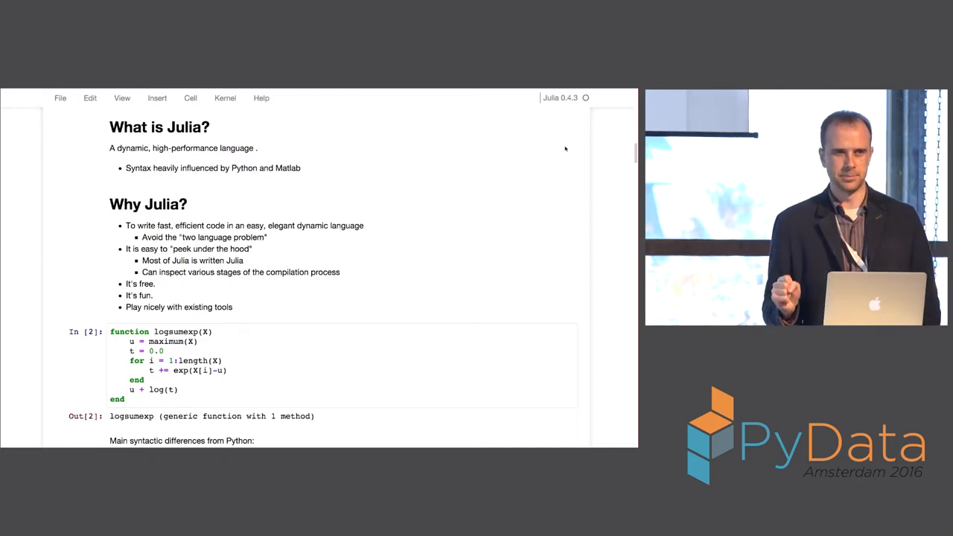
scroll("down", 3)
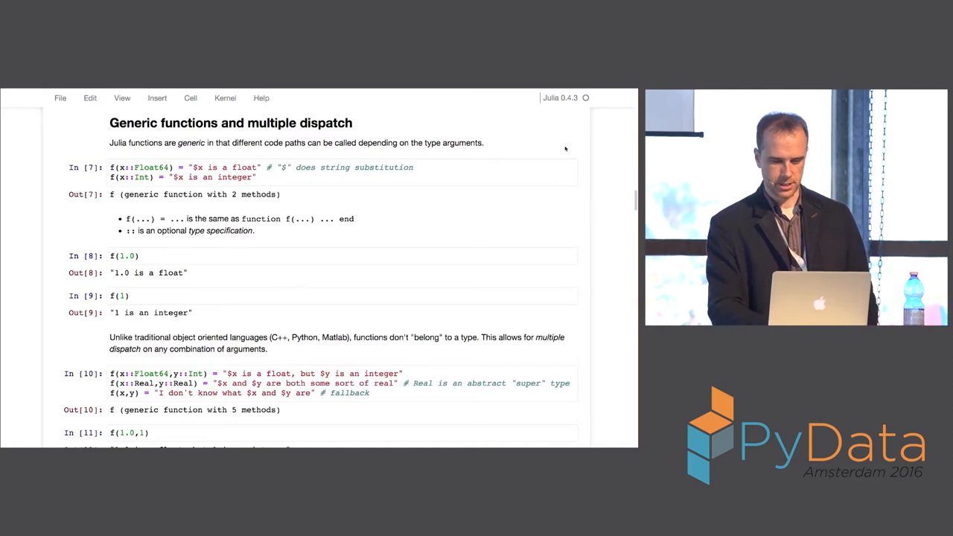
scroll("down", 3)
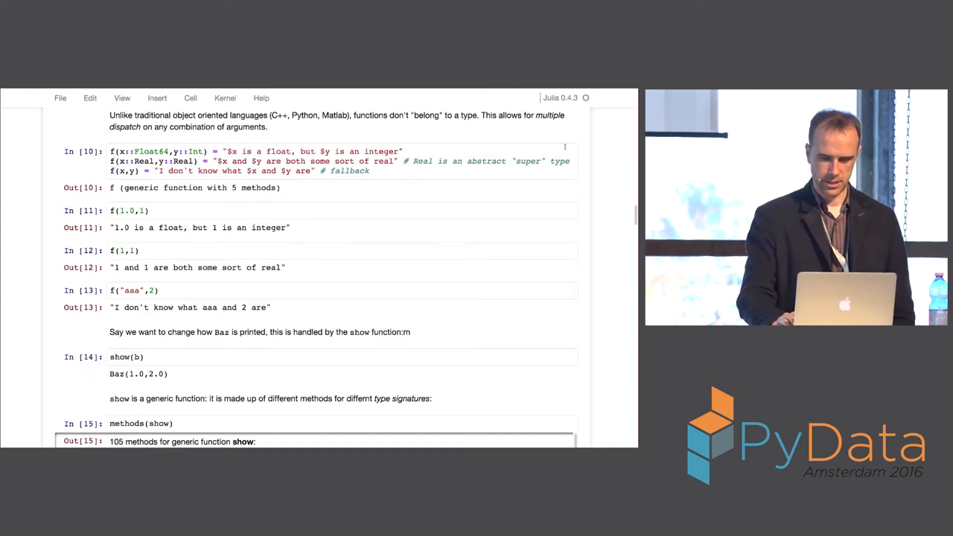
scroll("down", 3)
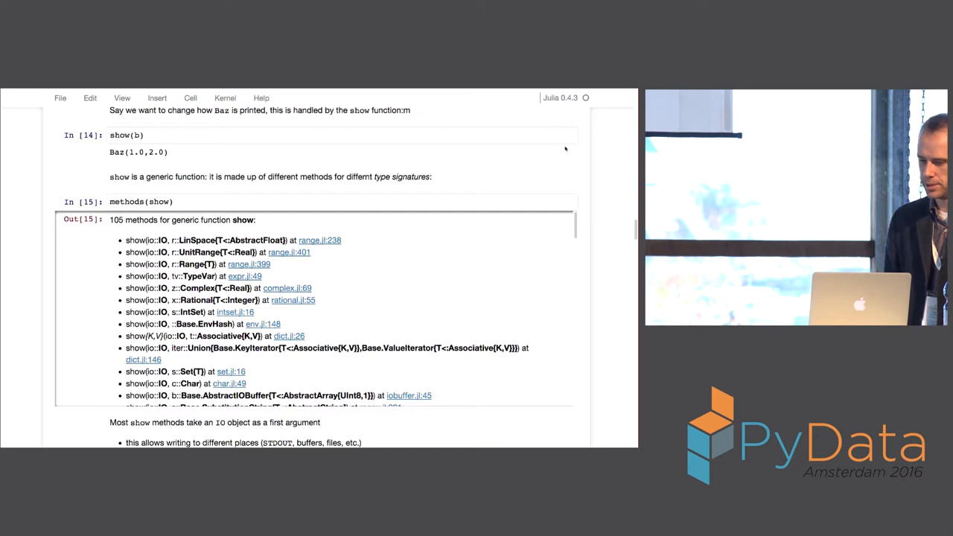
scroll("down", 3)
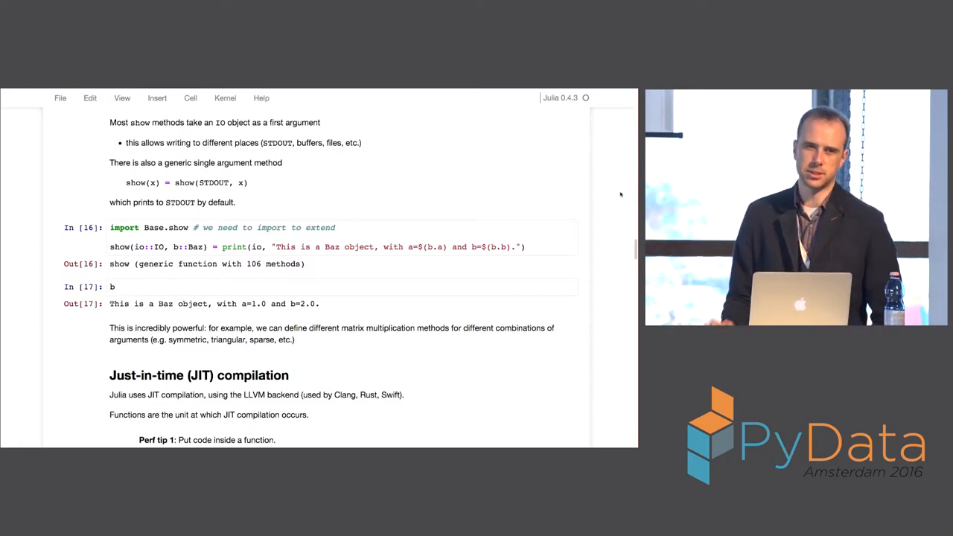
scroll("down", 3)
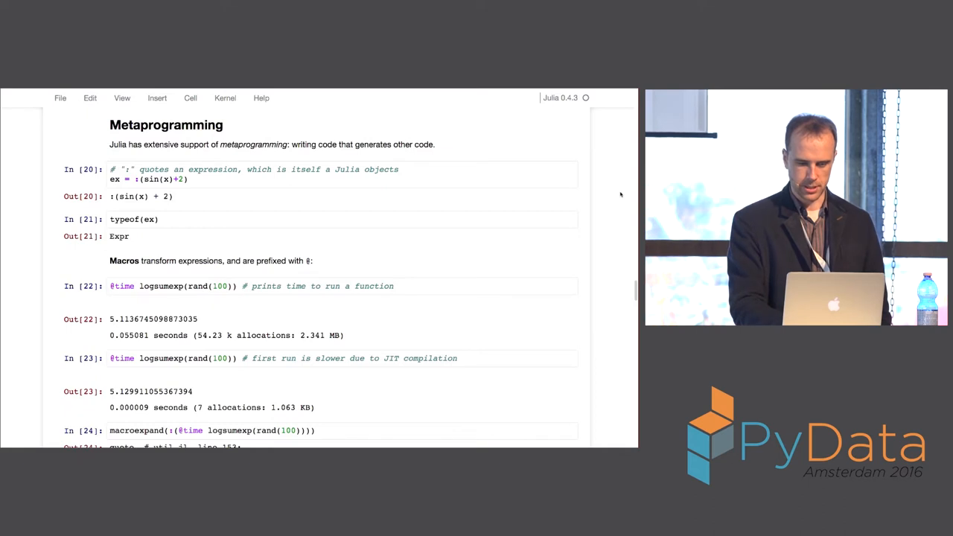
scroll("down", 3)
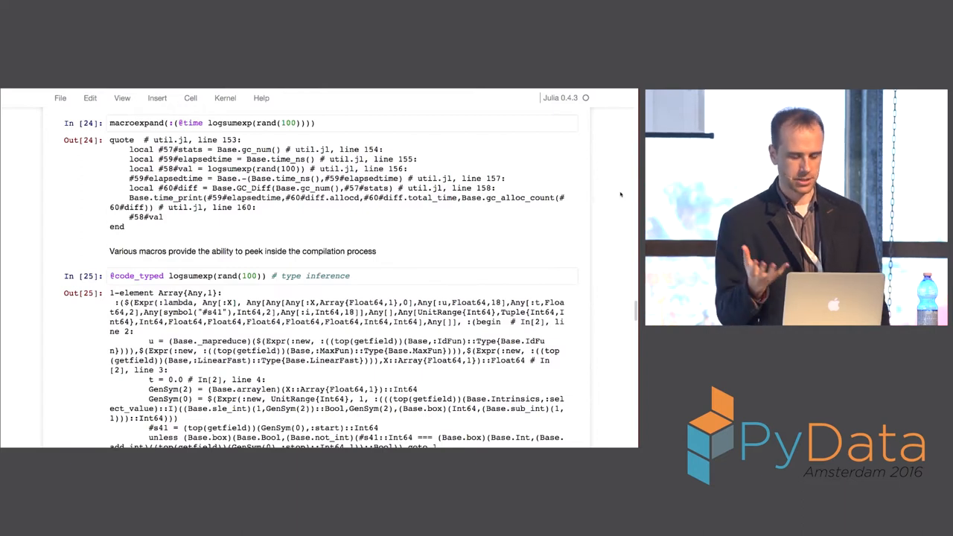
scroll("down", 3)
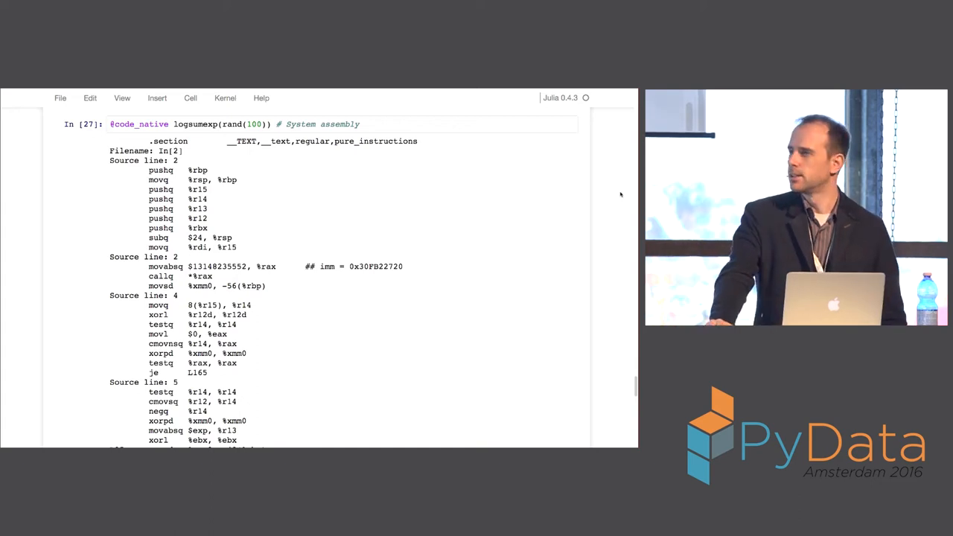
scroll("down", 3)
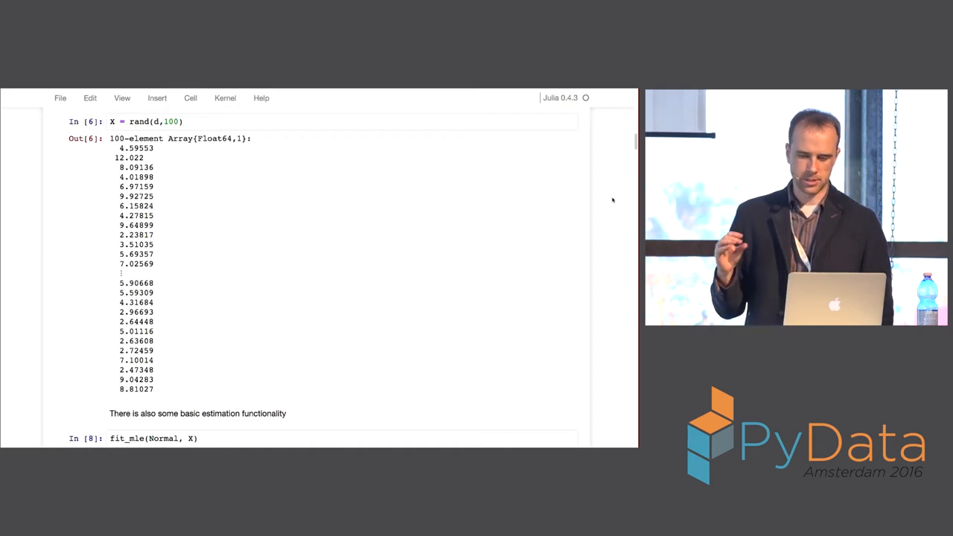
scroll("down", 3)
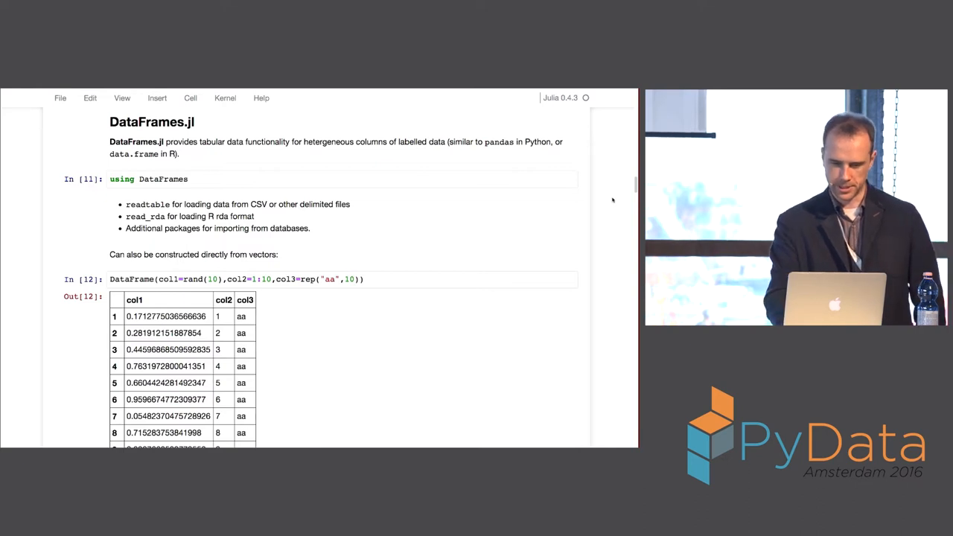
scroll("down", 3)
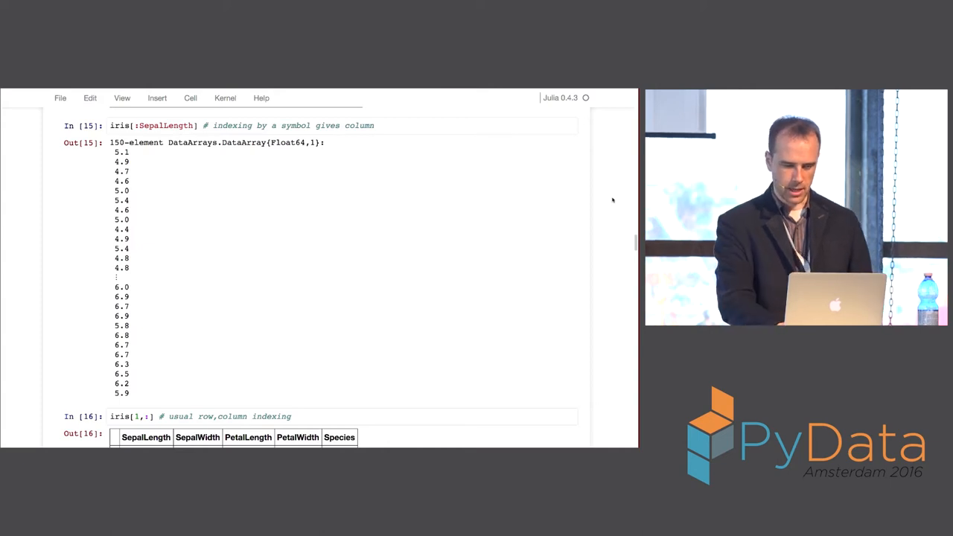
scroll("down", 3)
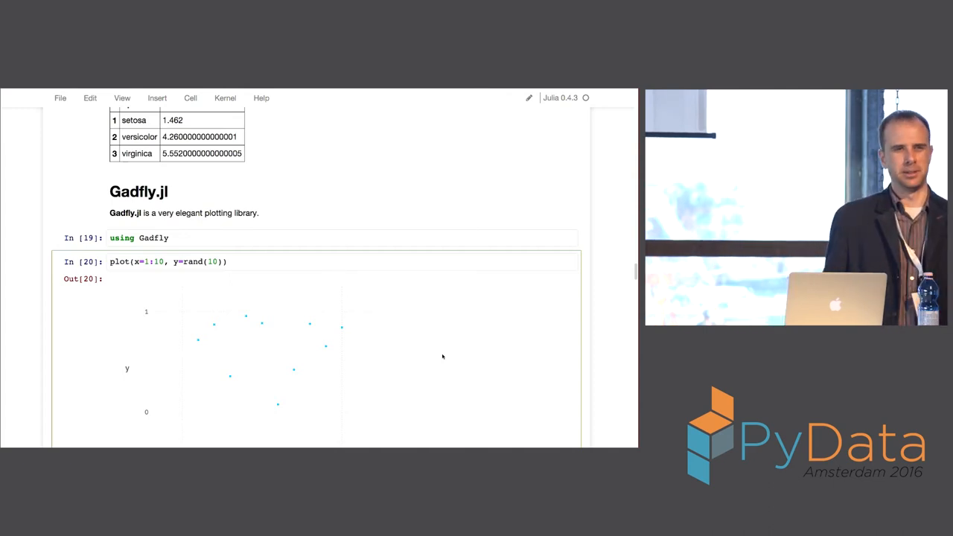
scroll("down", 3)
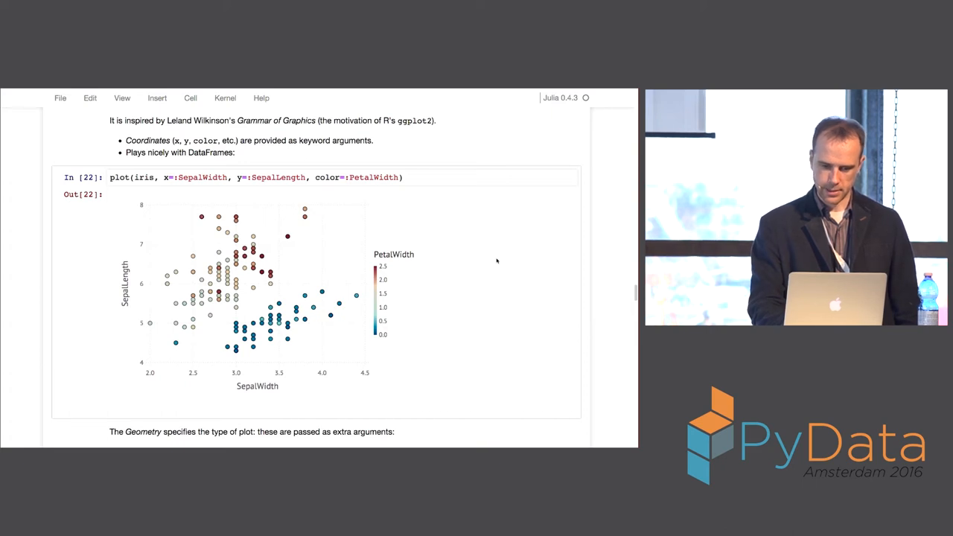
scroll("down", 3)
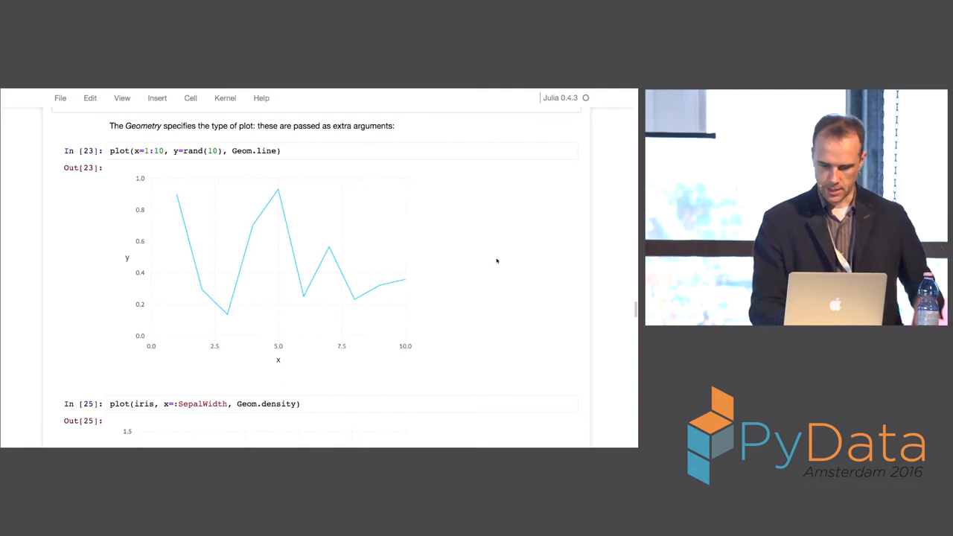
scroll("down", 3)
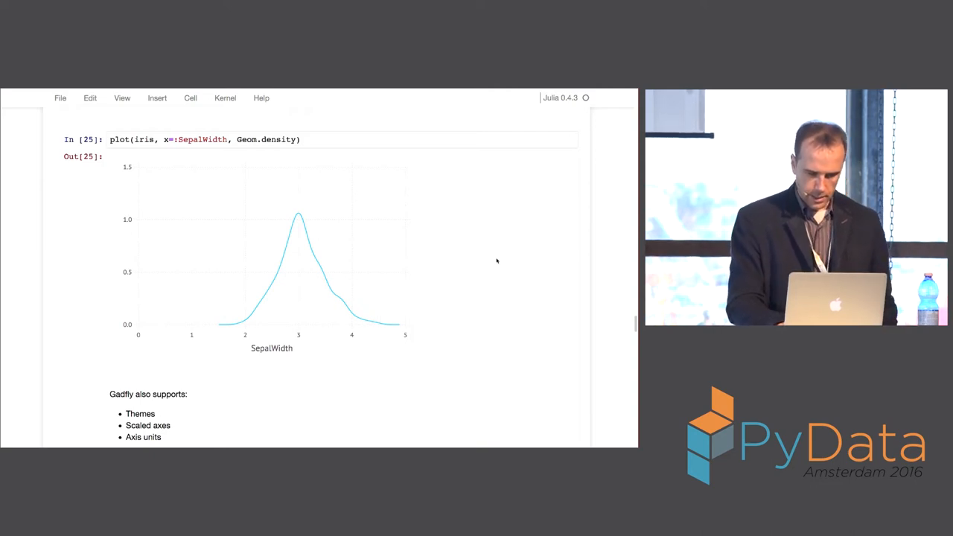
scroll("down", 3)
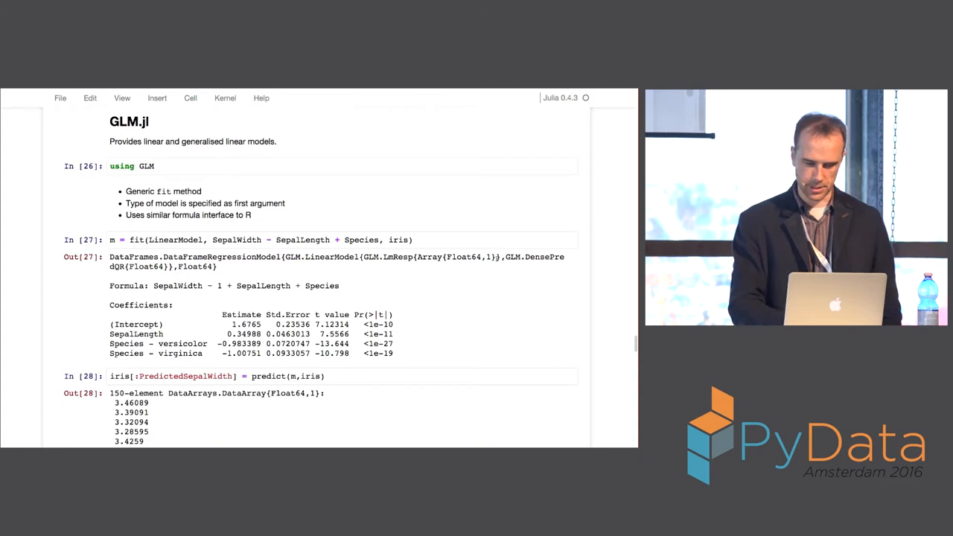
scroll("down", 3)
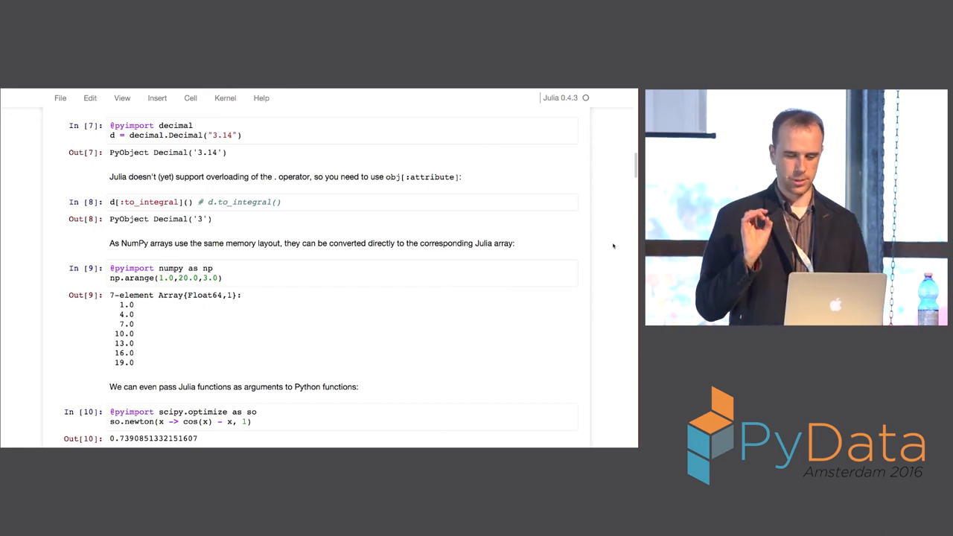
scroll("down", 3)
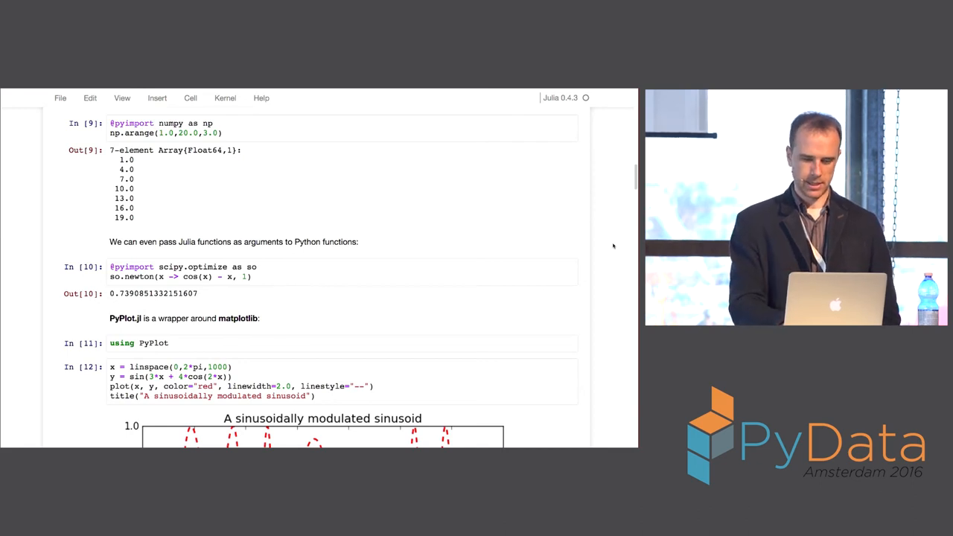
scroll("down", 3)
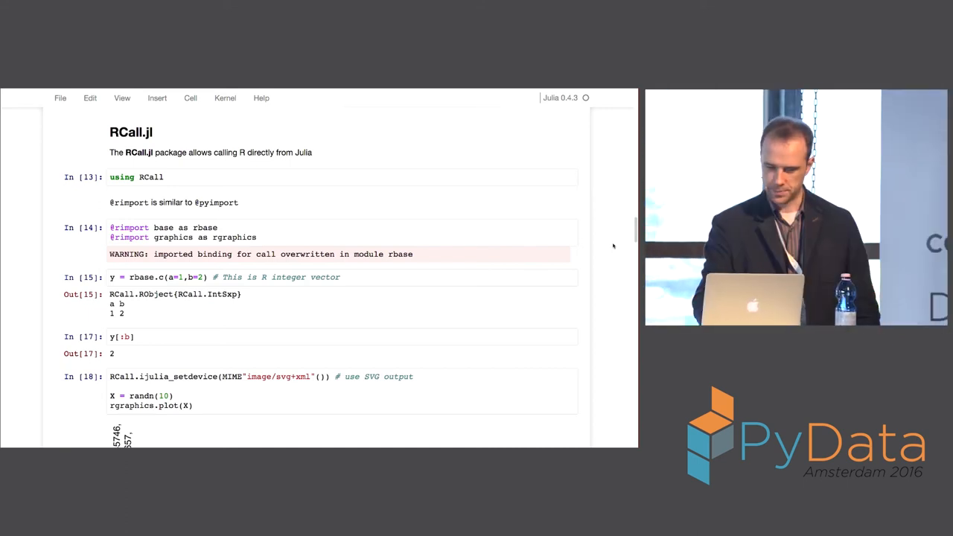
scroll("down", 3)
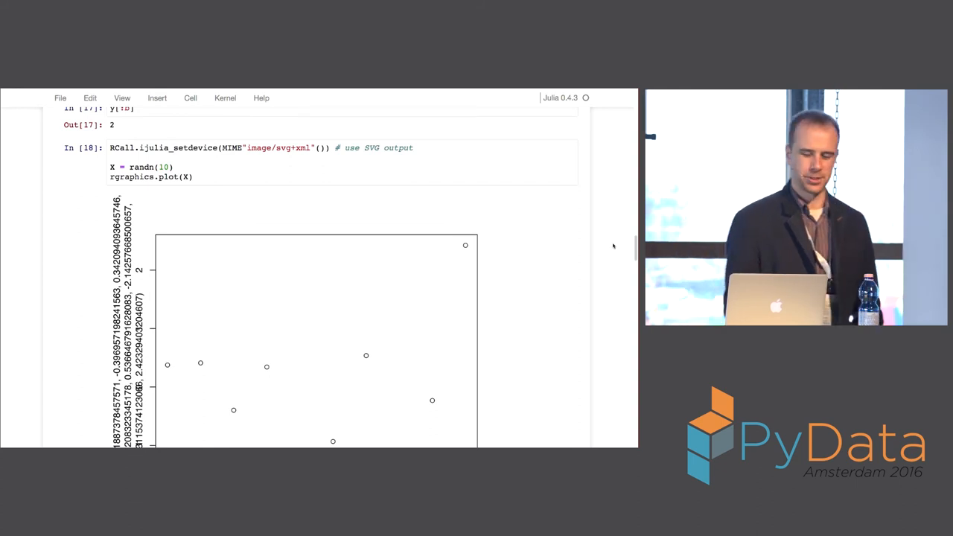
scroll("down", 3)
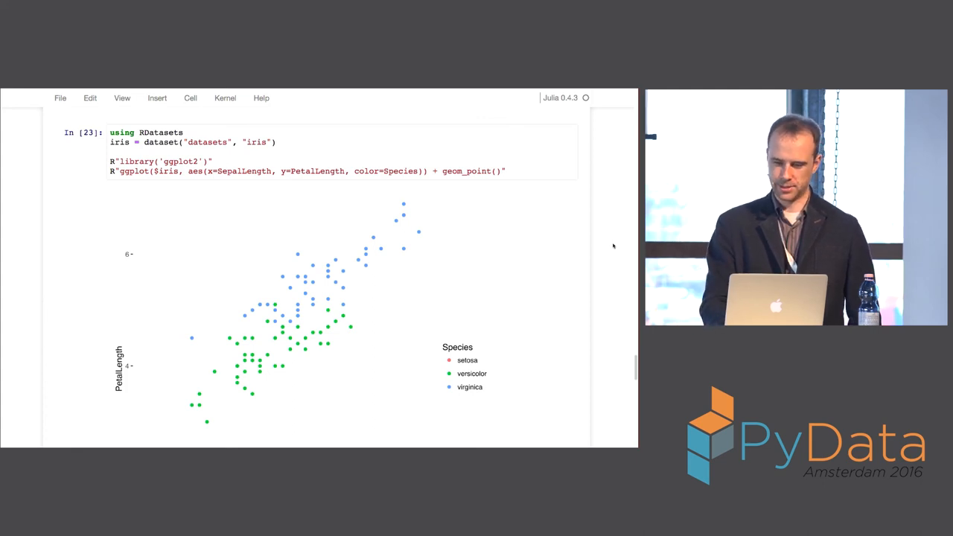
scroll("down", 3)
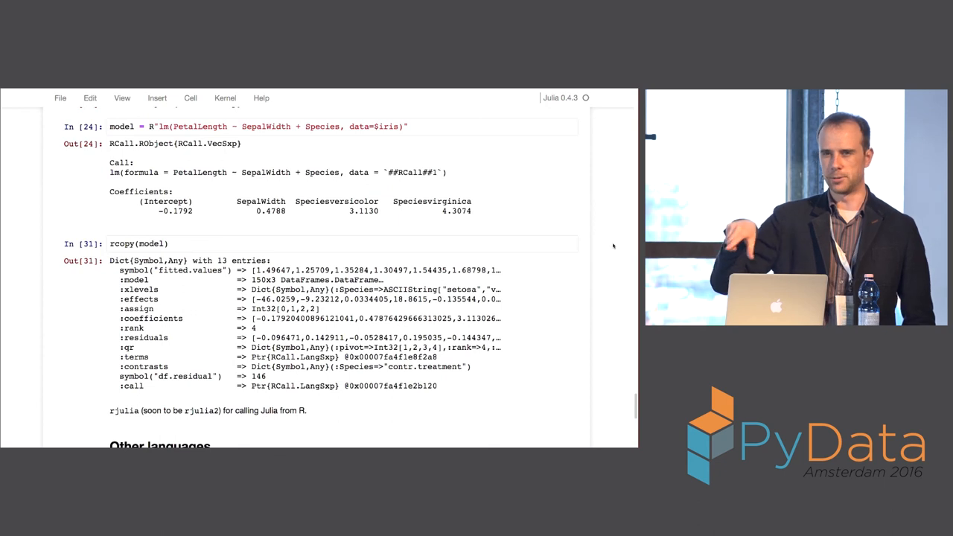
scroll("down", 3)
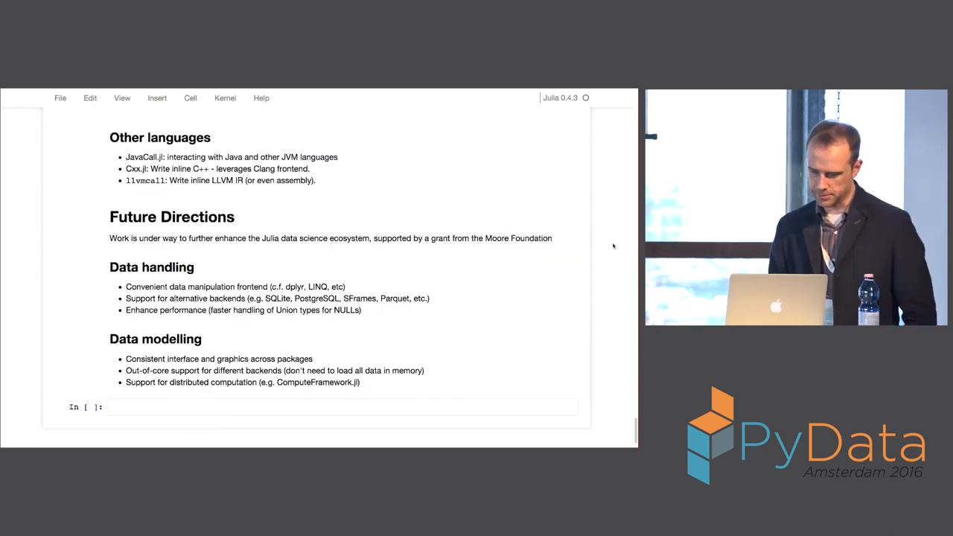